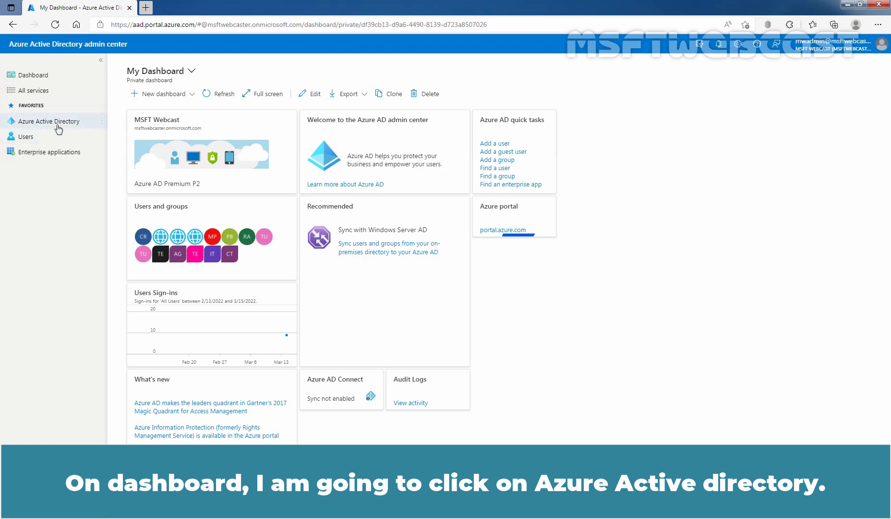
# - Go to the tenant's Groups list via the Azure Active Directory overview
pyautogui.click(48, 121)
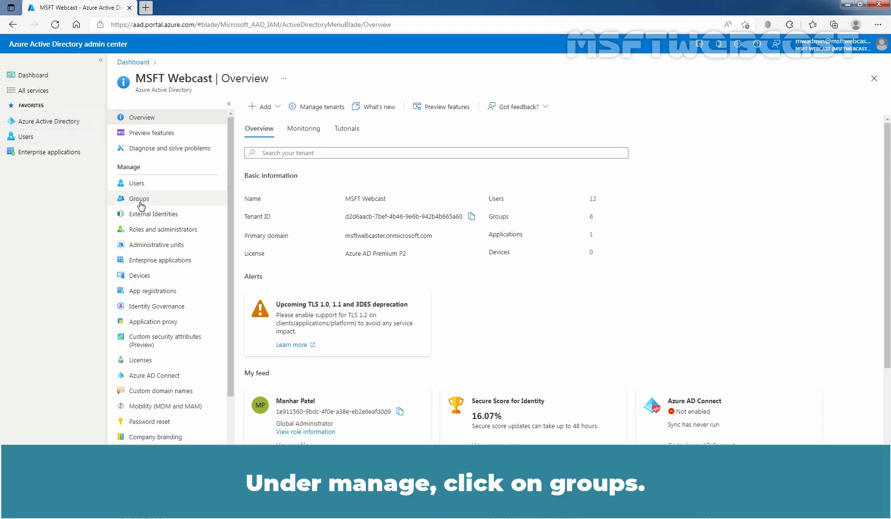
pyautogui.click(139, 198)
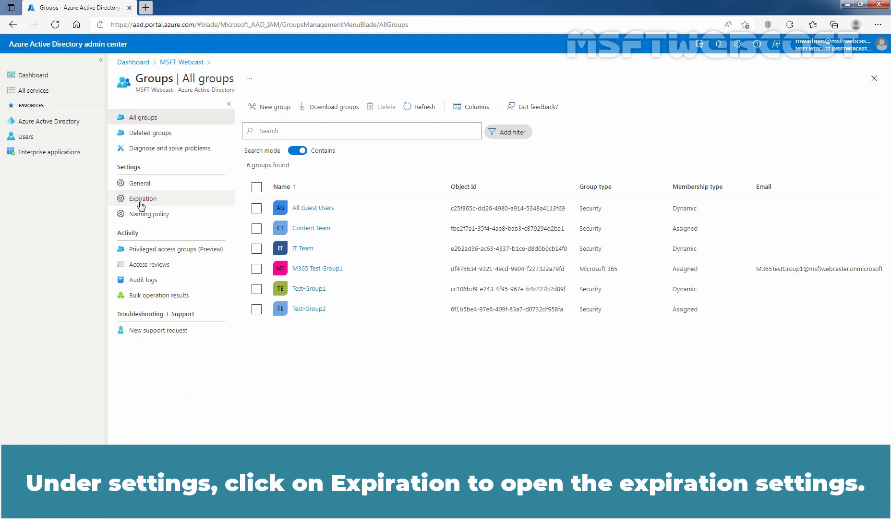
# - In the Expiration settings, set the group lifetime to 180 days
pyautogui.click(143, 198)
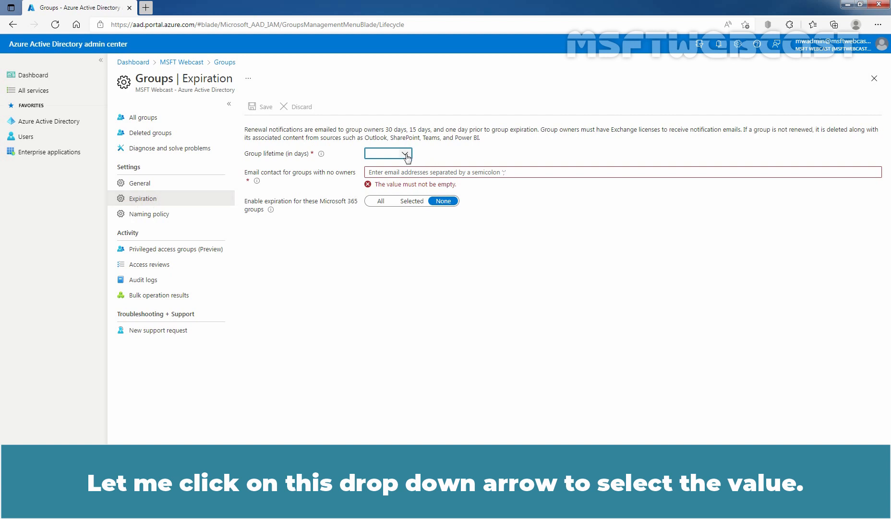
pyautogui.click(403, 154)
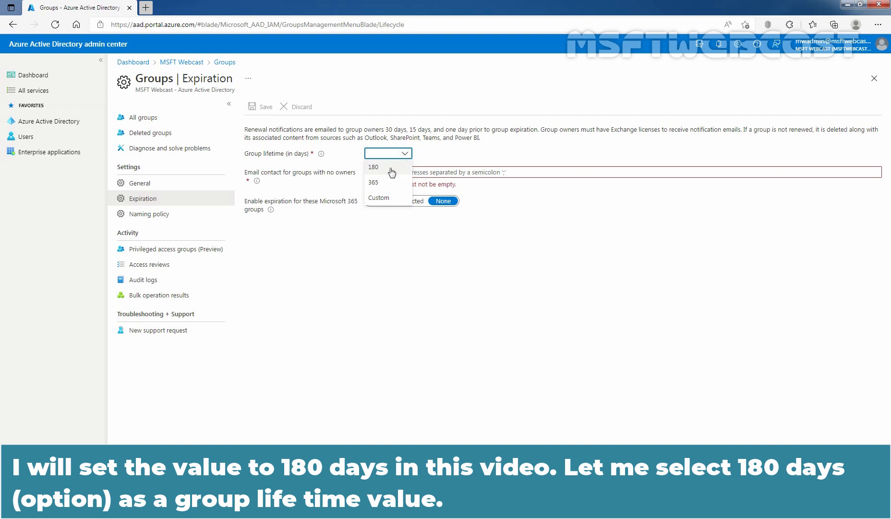
pyautogui.click(372, 167)
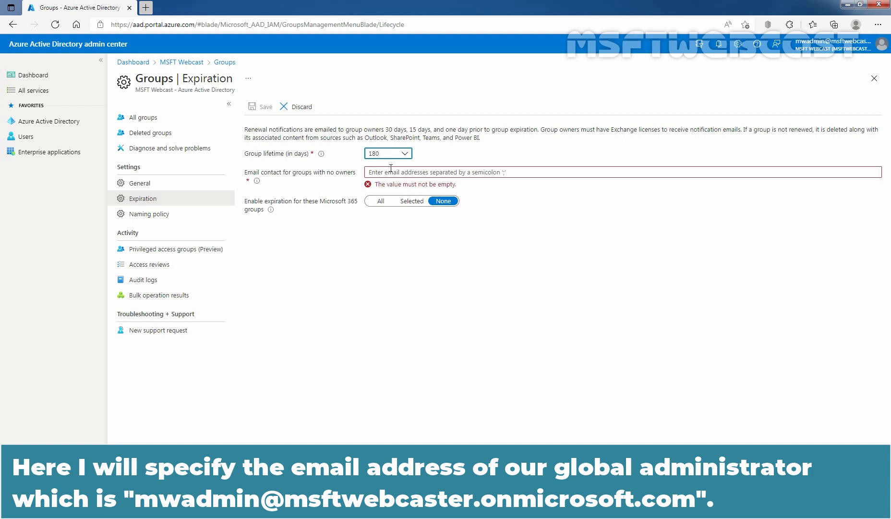
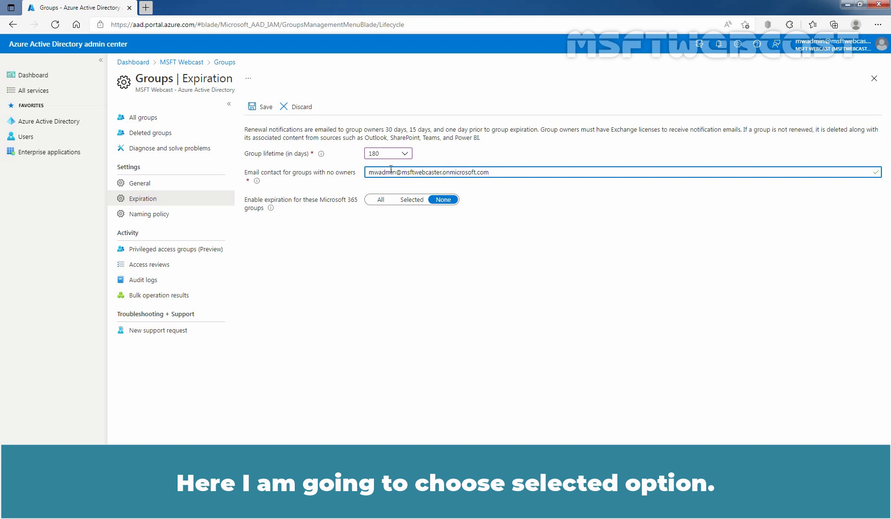
# - Restrict expiration to selected groups and add M365 Test Group1
pyautogui.click(412, 198)
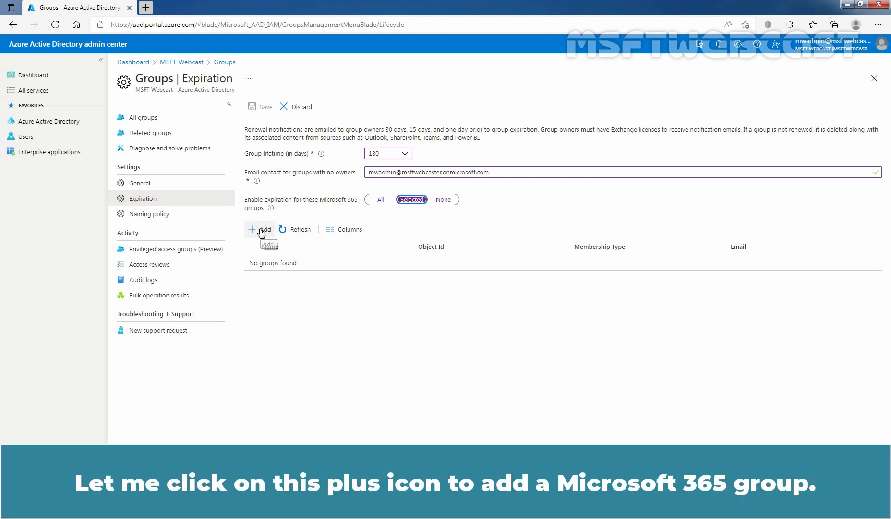
pyautogui.moveTo(259, 230)
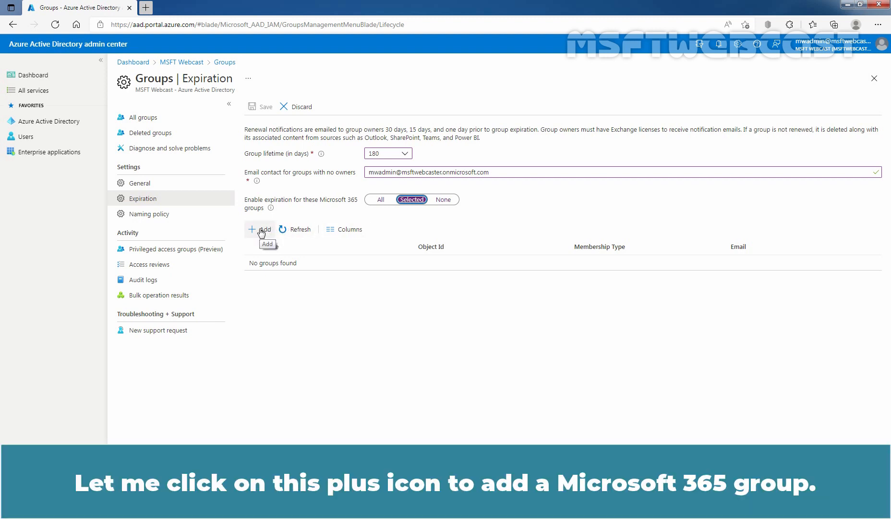
pyautogui.click(259, 229)
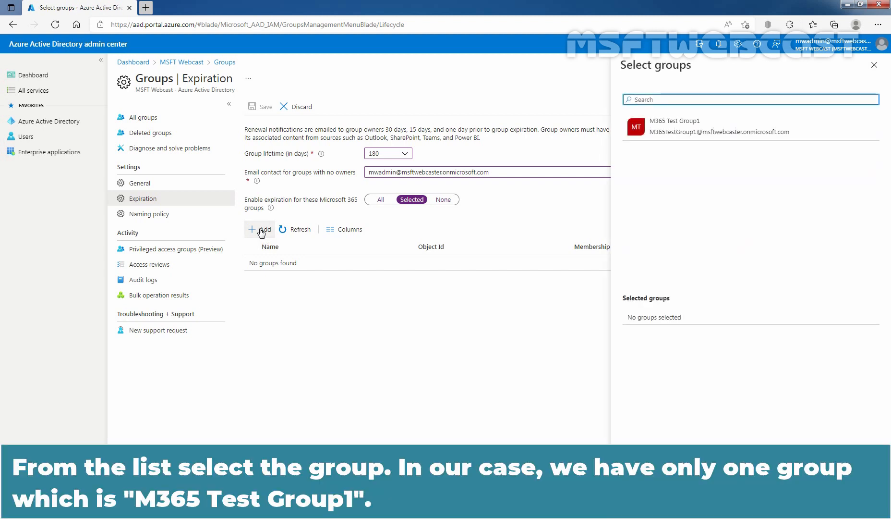
pyautogui.moveTo(661, 146)
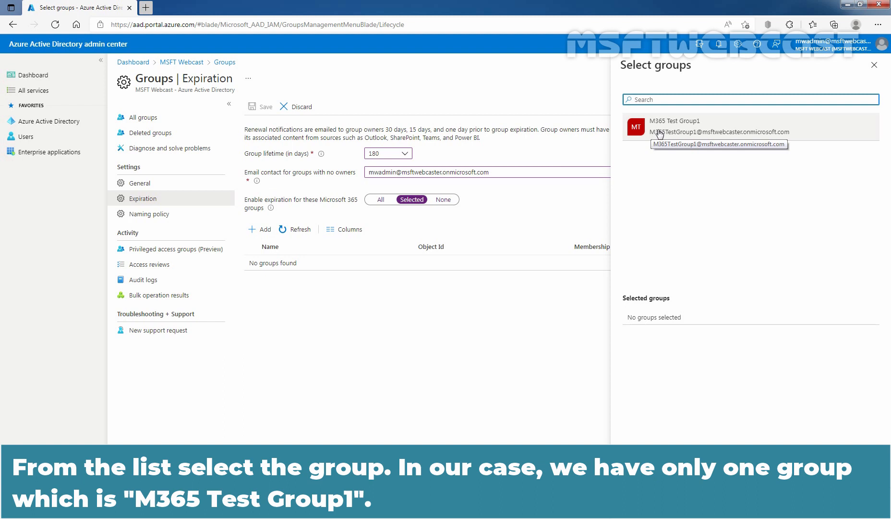
pyautogui.click(711, 126)
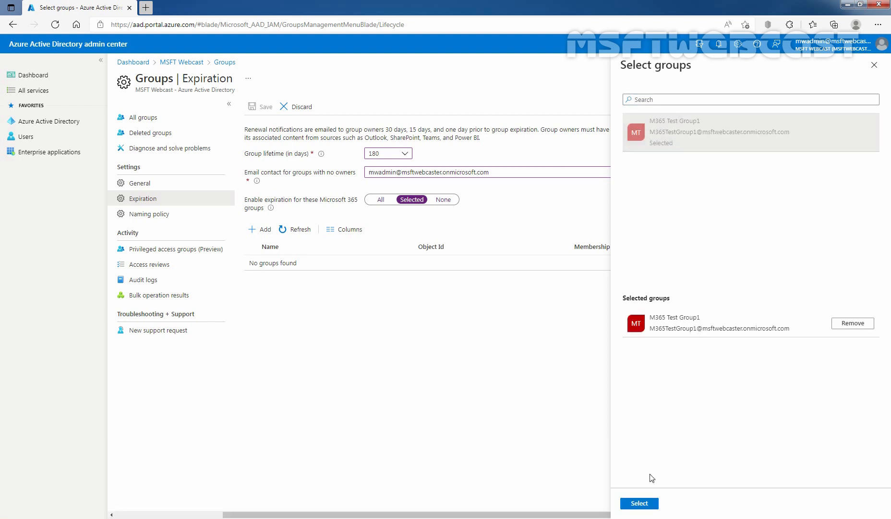
pyautogui.click(639, 502)
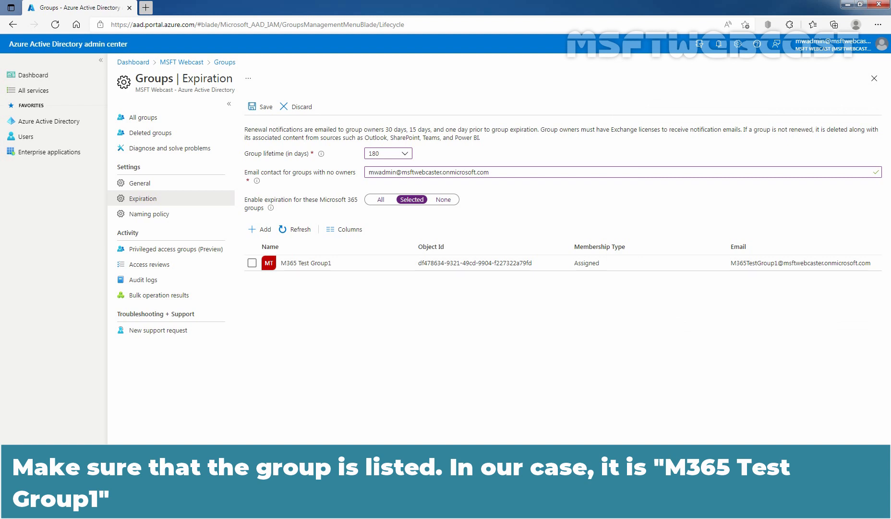
pyautogui.moveTo(287, 285)
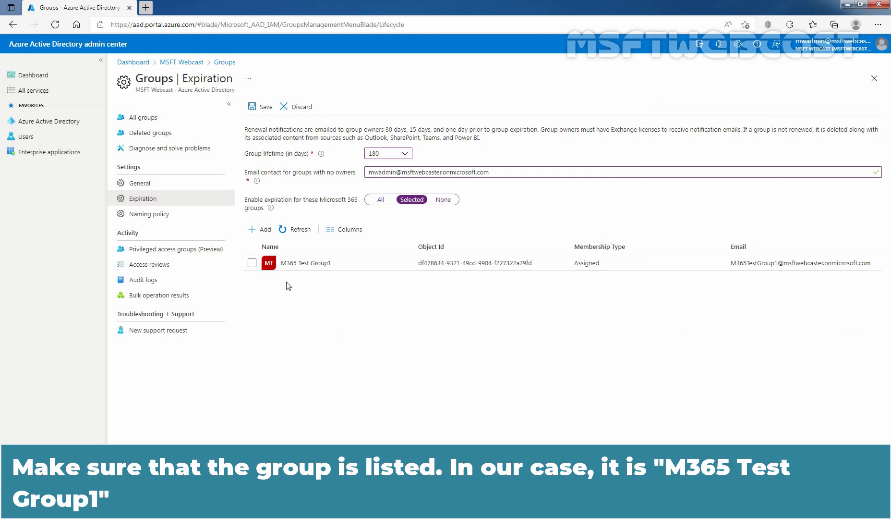
pyautogui.moveTo(307, 279)
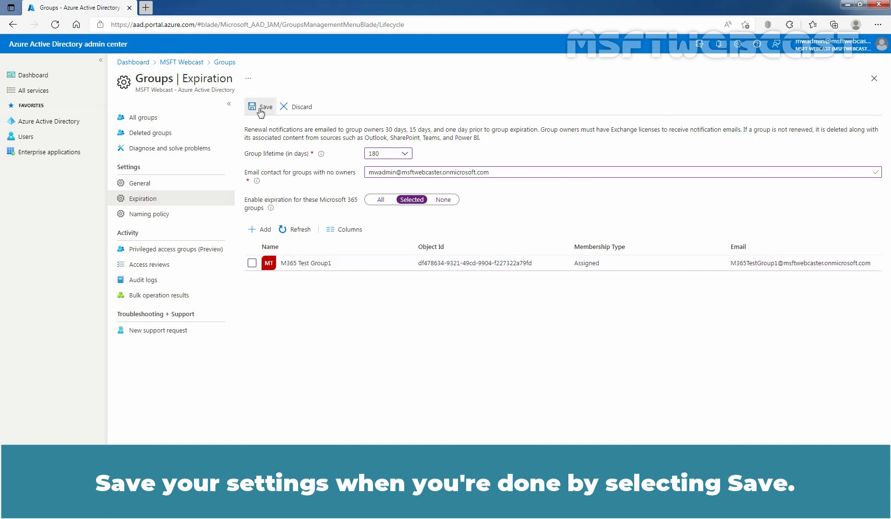
# - Save the expiration policy and confirm the success notification
pyautogui.click(260, 107)
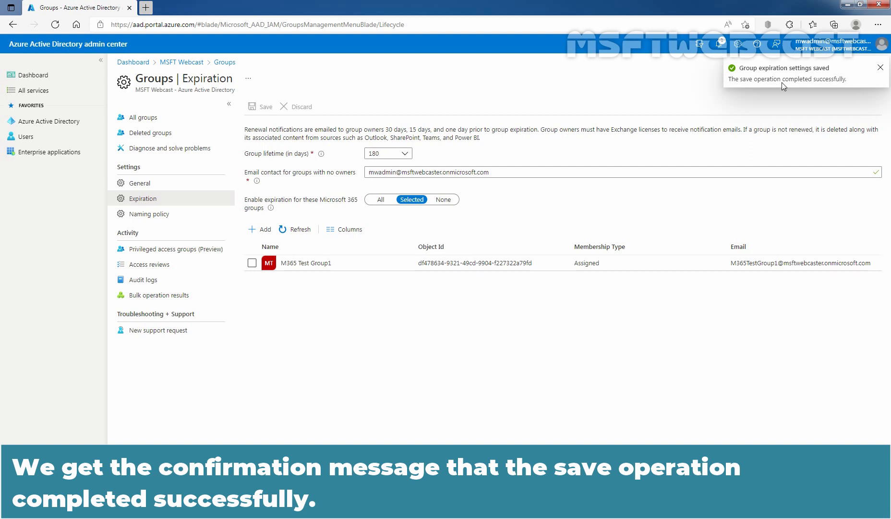
pyautogui.moveTo(811, 90)
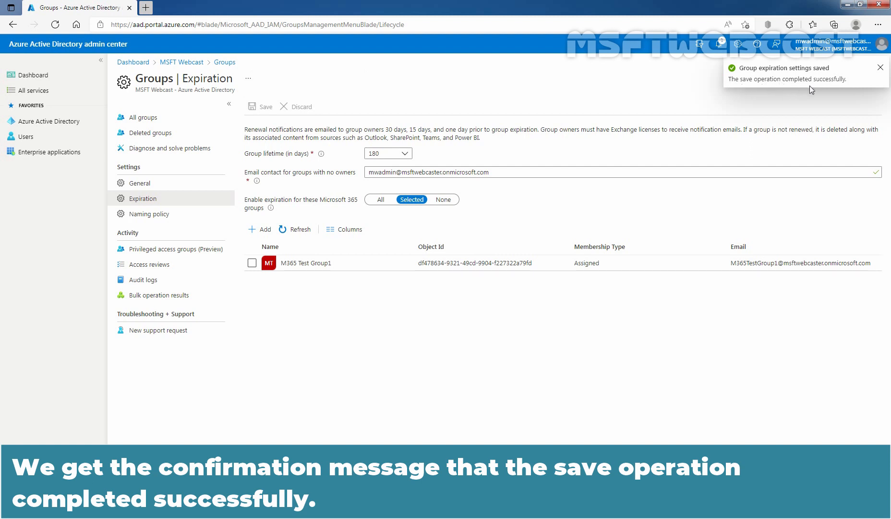